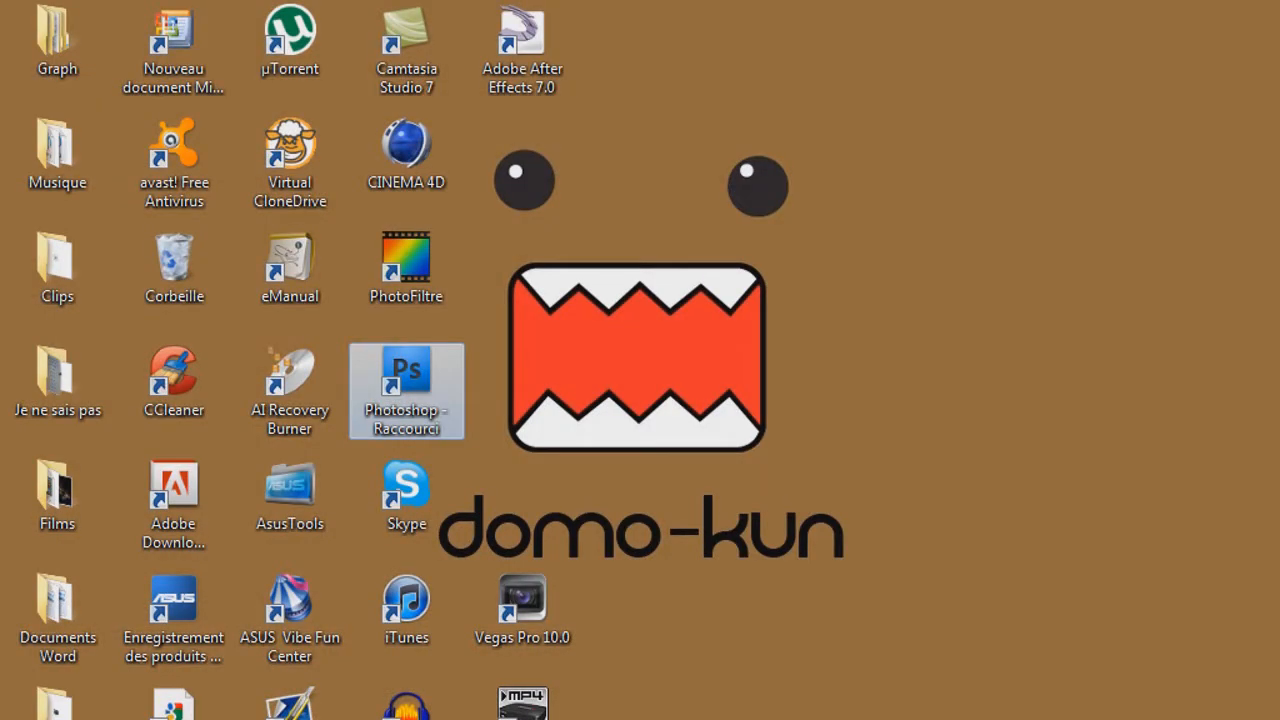
# - Launch Photoshop from its desktop shortcut
pyautogui.doubleClick(406, 390)
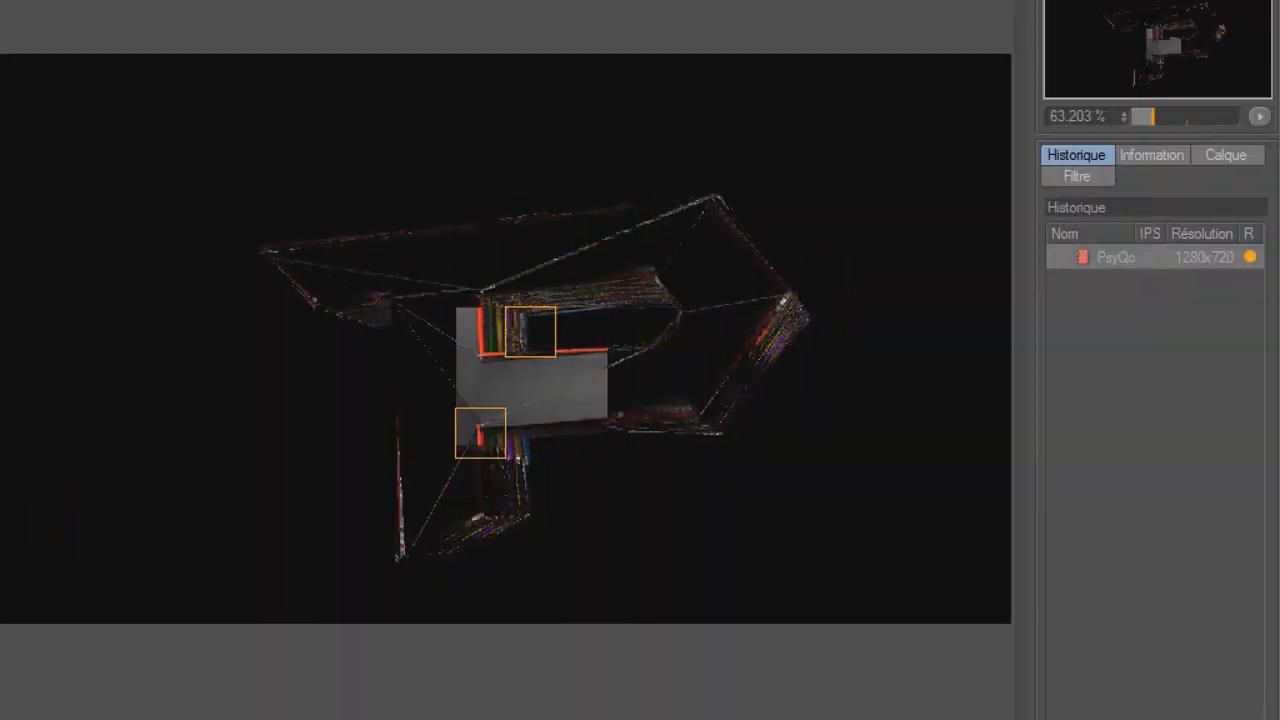
# - Inspect the 1280x720 render of the 3D P in the Picture Viewer
pyautogui.moveTo(530, 380); pyautogui.dragTo(530, 440)
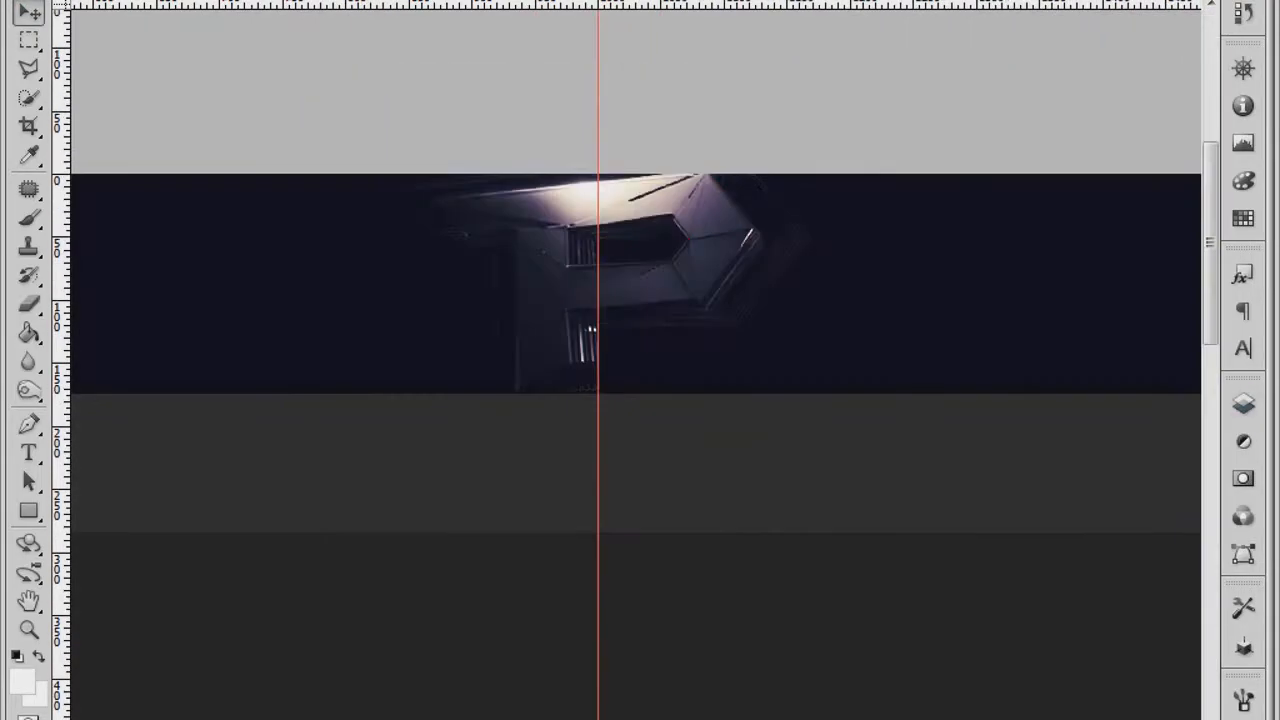
# - Place the P render on the dark banner with star brushes and a glow beneath
pyautogui.click(1243, 403)
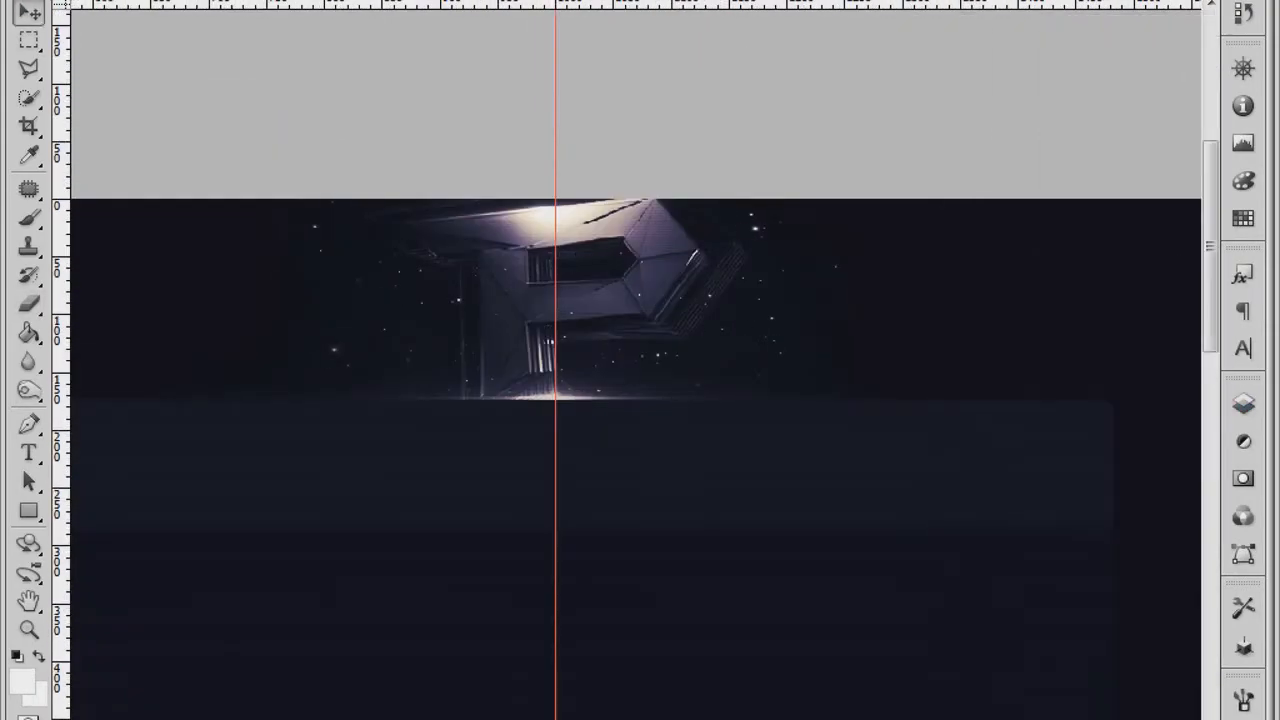
pyautogui.scroll(3)
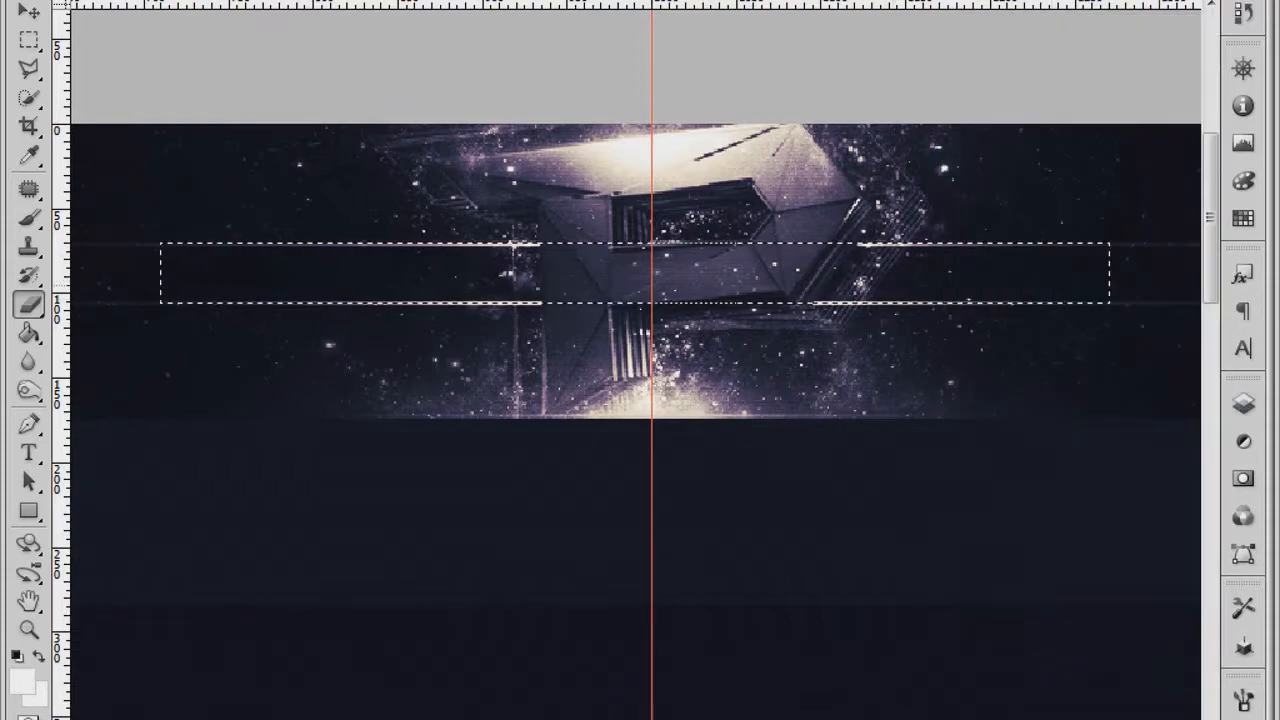
# - Erase the artwork inside the horizontal marquee strip across the banner's middle
pyautogui.click(1243, 373)
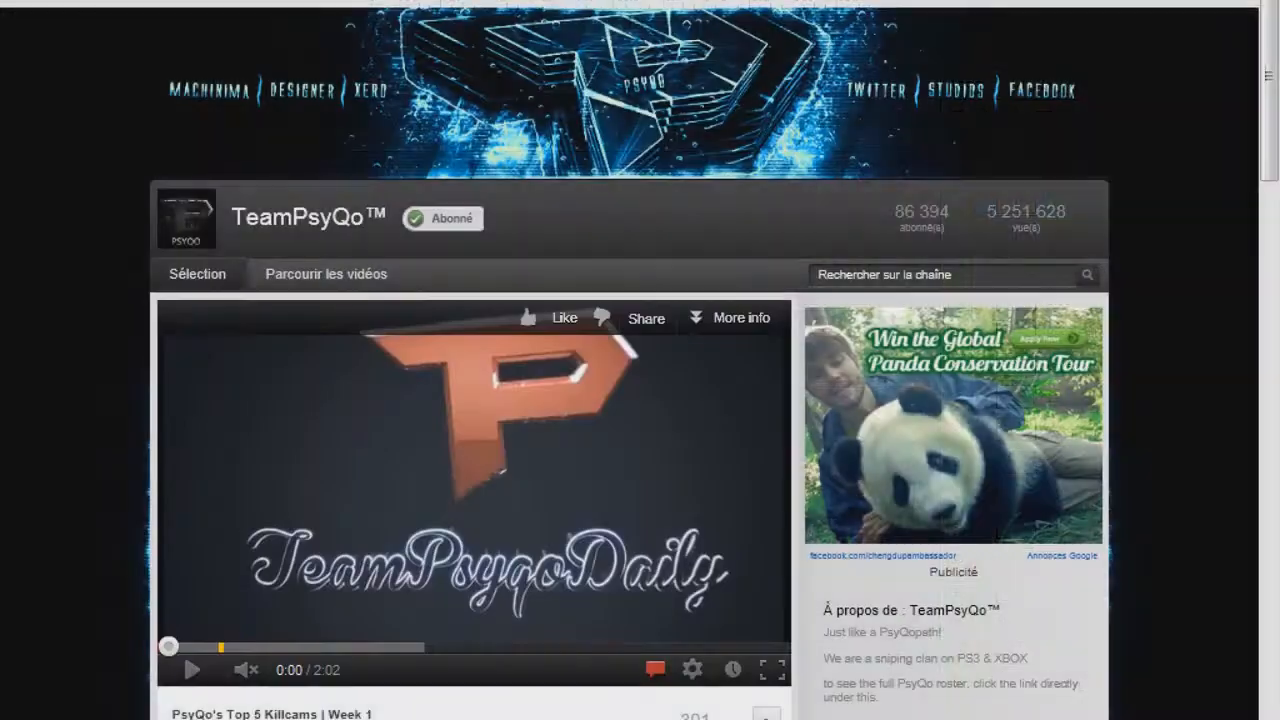
# - Switch back to Photoshop and select the Facebook label to reposition it
pyautogui.press('alt+tab')
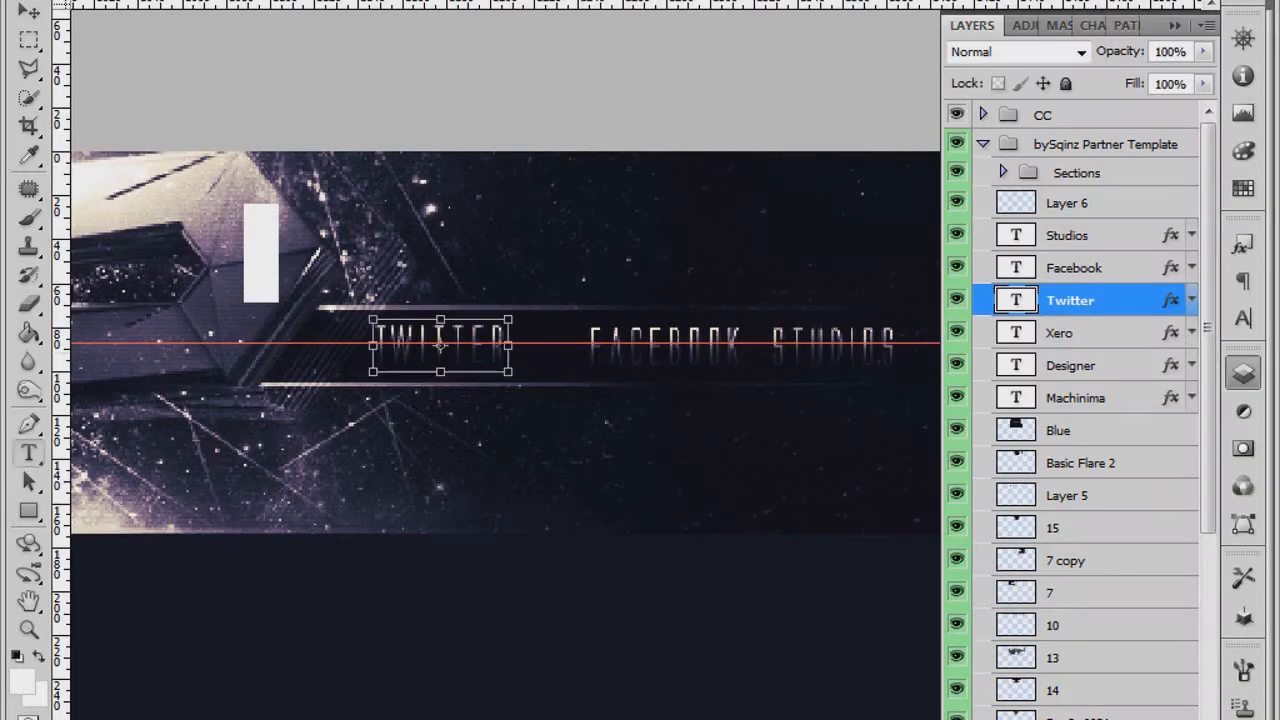
pyautogui.click(1076, 267)
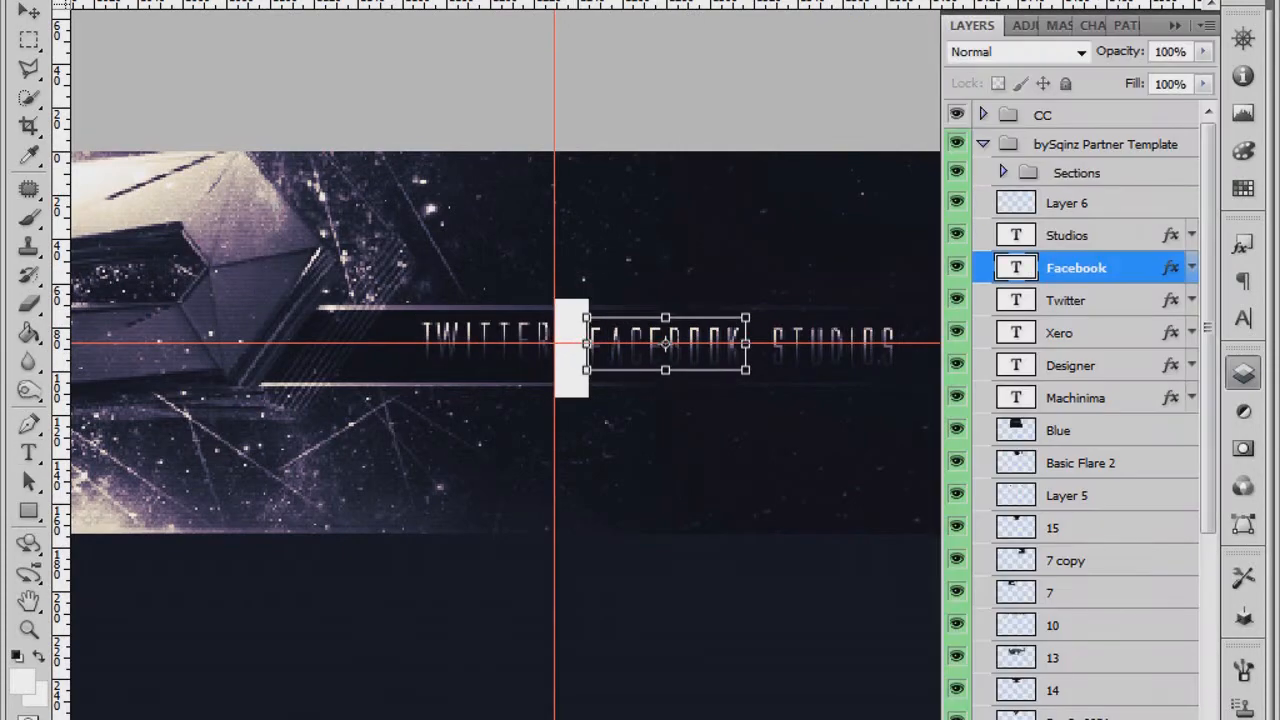